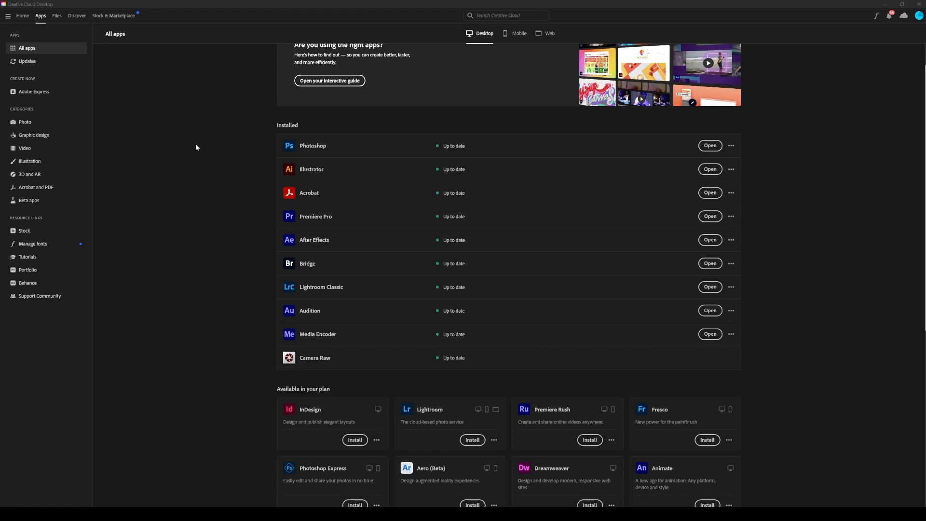
{"action": "mouse_move", "coordinate": [206, 94]}
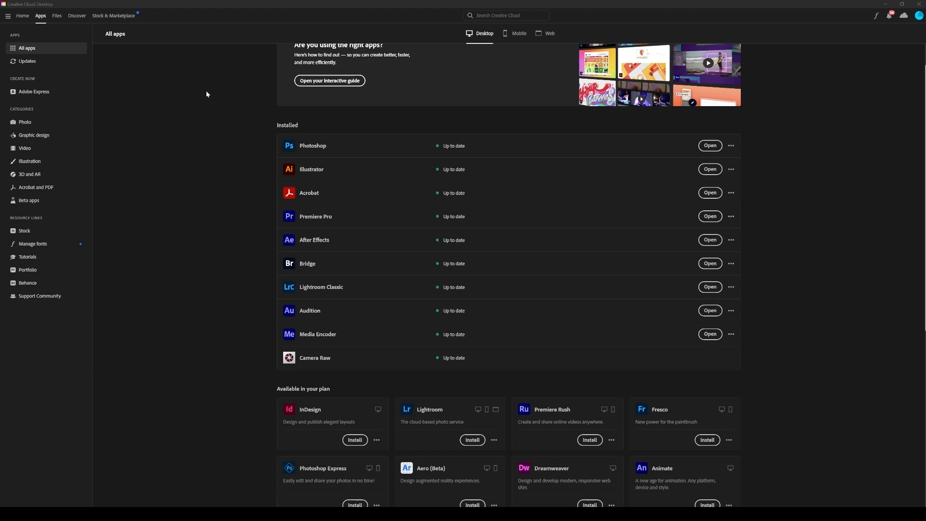
{"action": "mouse_move", "coordinate": [172, 123]}
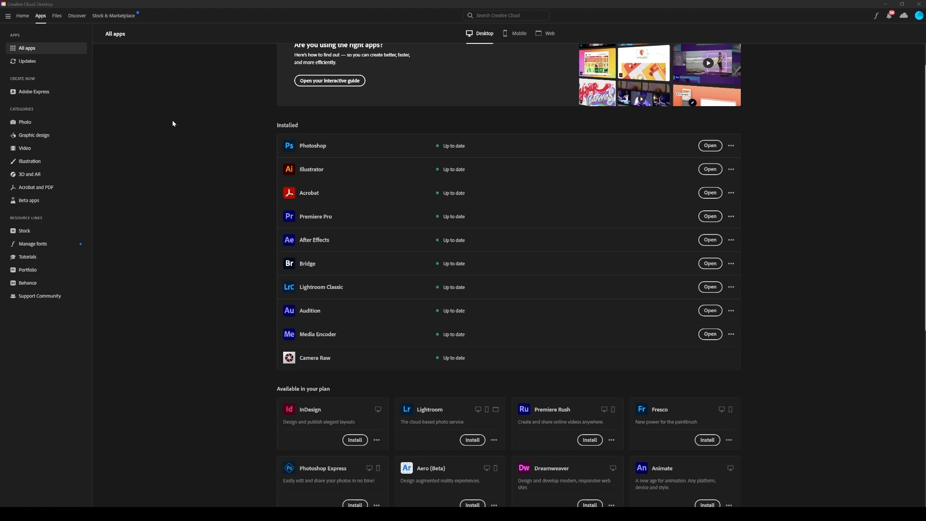
{"action": "mouse_move", "coordinate": [152, 77]}
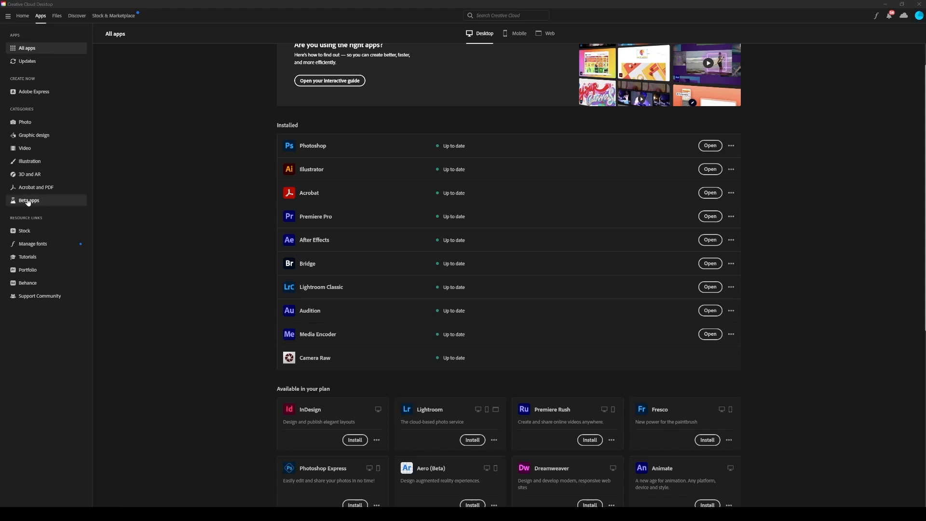
Step: Show the Beta apps list with Photoshop (Beta) installed and up to date
{"action": "left_click", "coordinate": [28, 201]}
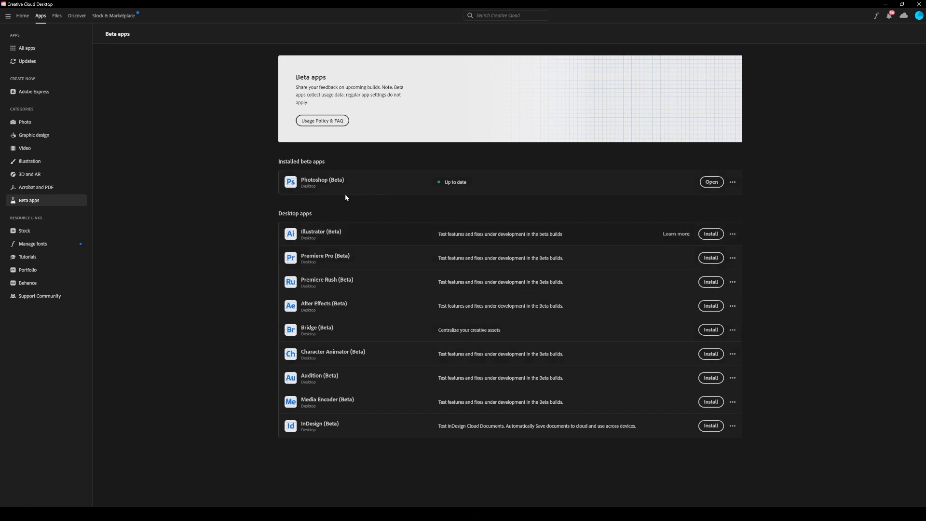
{"action": "mouse_move", "coordinate": [711, 182]}
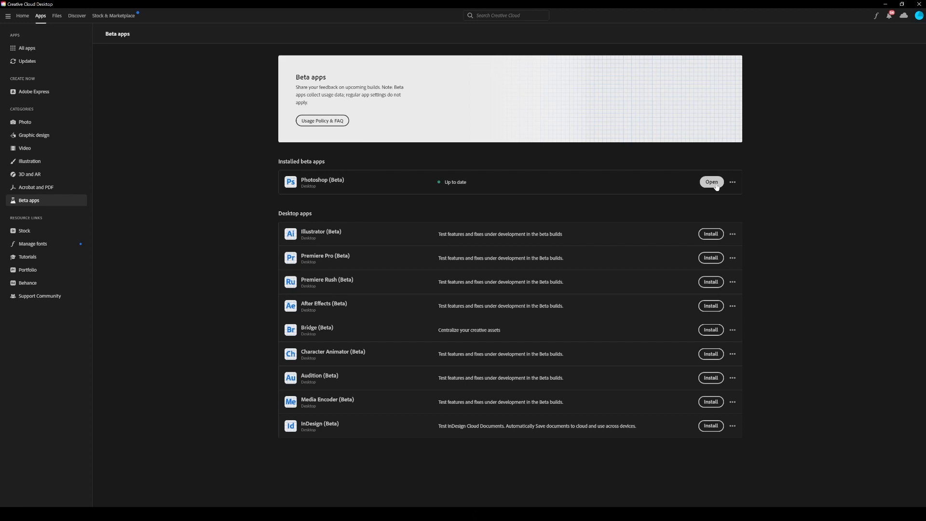
{"action": "mouse_move", "coordinate": [589, 221]}
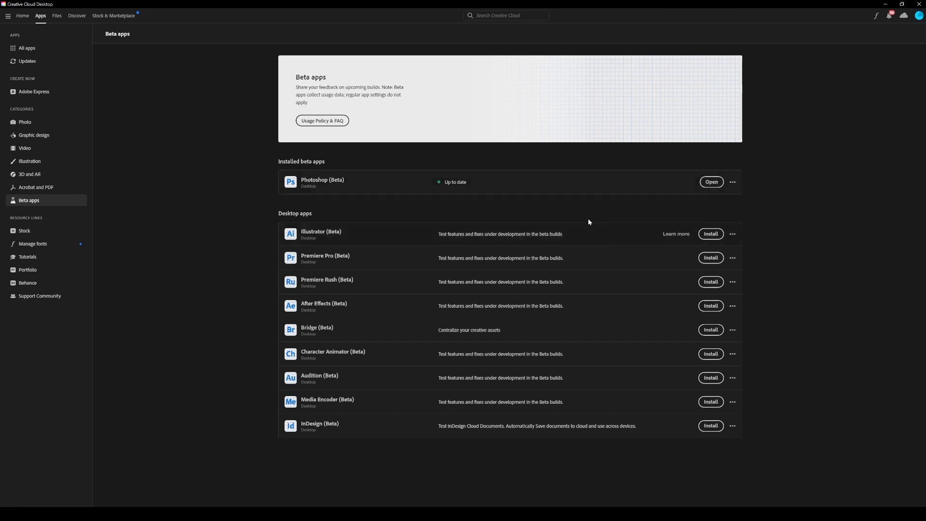
{"action": "mouse_move", "coordinate": [537, 273]}
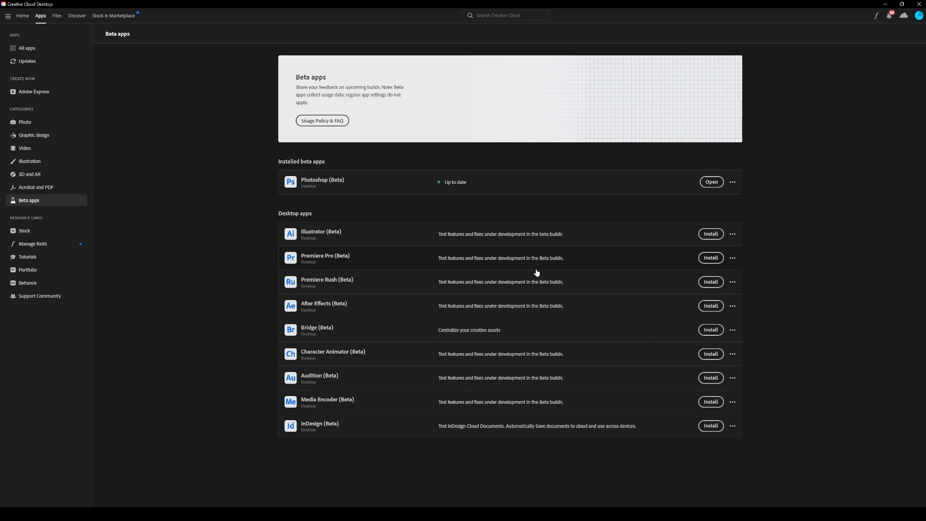
{"action": "mouse_move", "coordinate": [241, 191]}
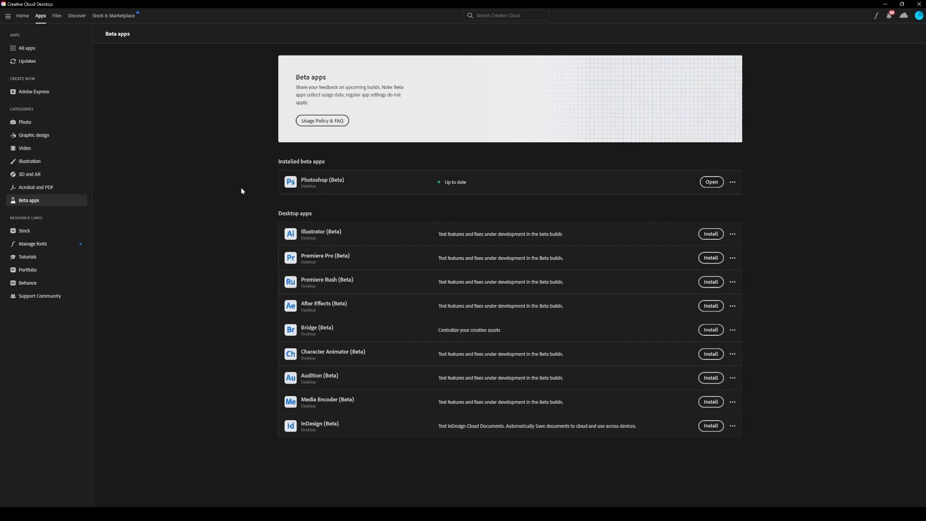
{"action": "mouse_move", "coordinate": [202, 165]}
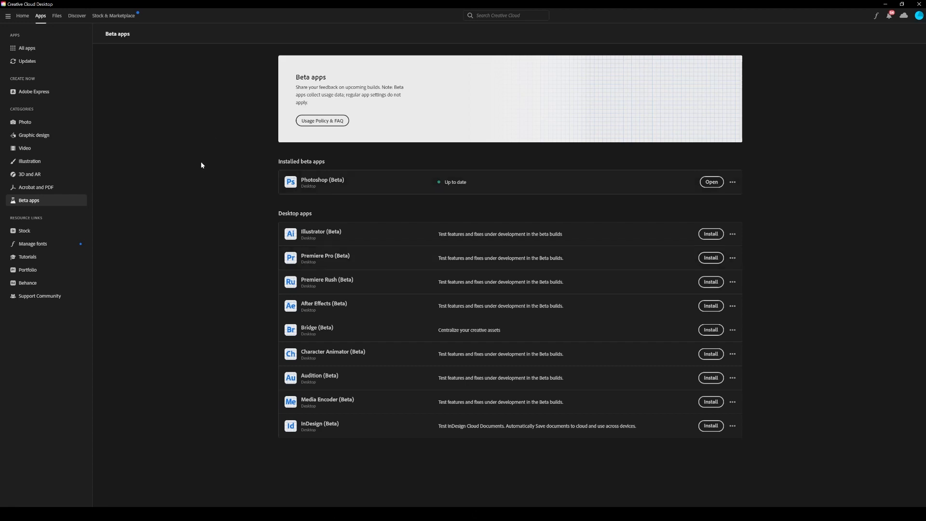
{"action": "mouse_move", "coordinate": [356, 190]}
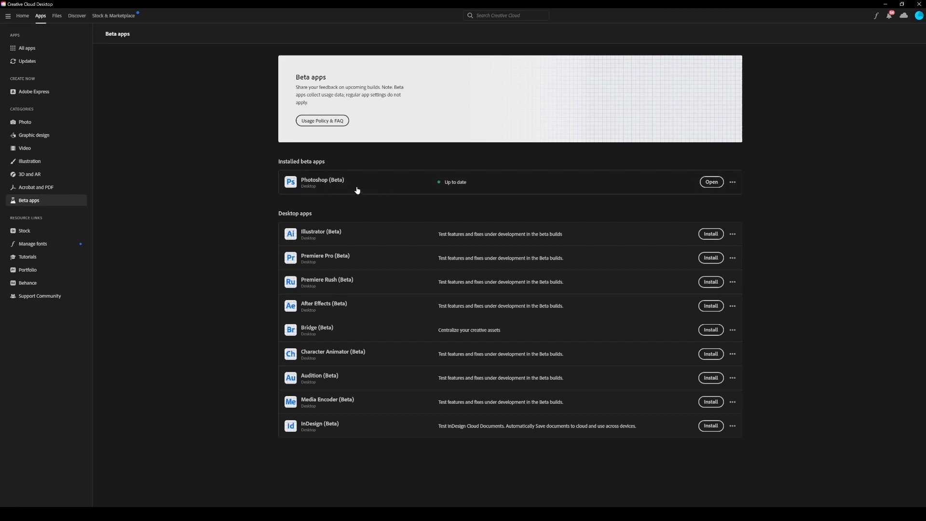
{"action": "mouse_move", "coordinate": [361, 190]}
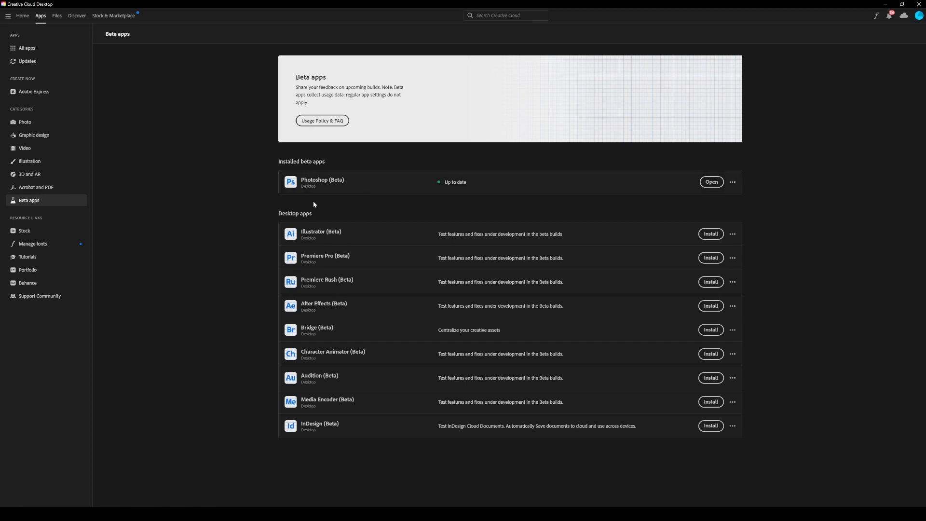
Step: Launch Photoshop (Beta) and load the Waiting_1.psb tunnel portrait document
{"action": "left_click", "coordinate": [711, 182]}
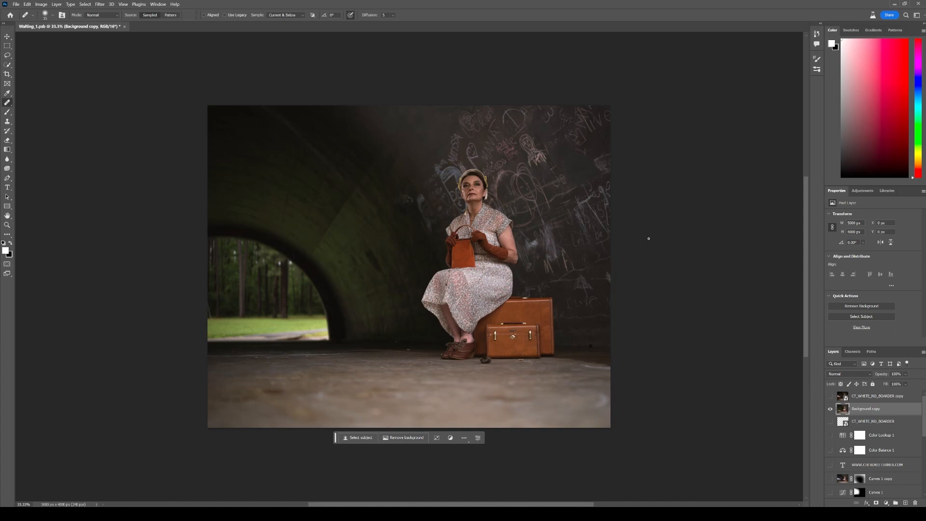
{"action": "mouse_move", "coordinate": [658, 226]}
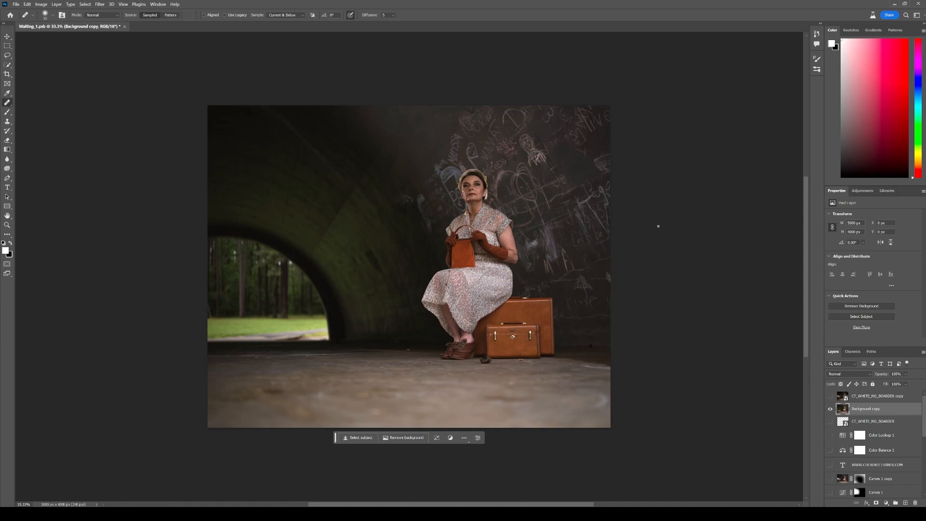
{"action": "mouse_move", "coordinate": [666, 303]}
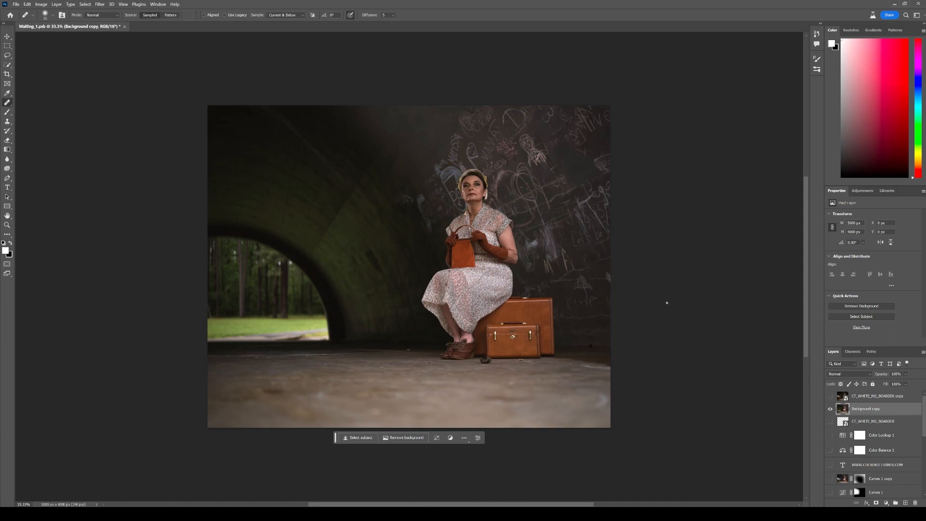
{"action": "mouse_move", "coordinate": [412, 203]}
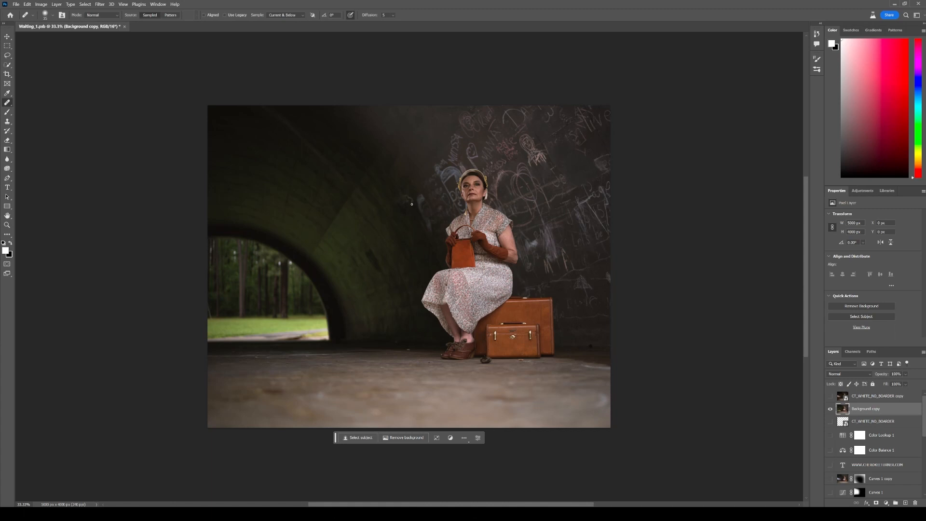
{"action": "mouse_move", "coordinate": [604, 313]}
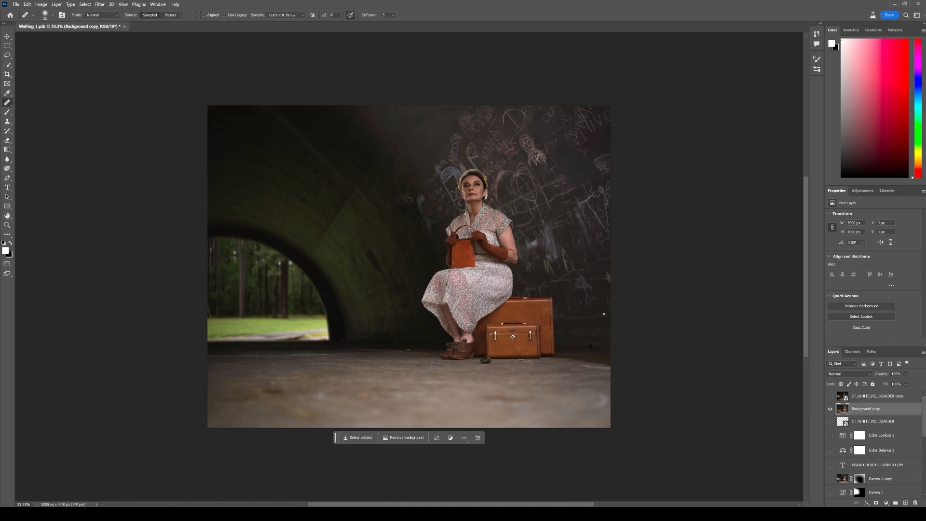
{"action": "mouse_move", "coordinate": [382, 220]}
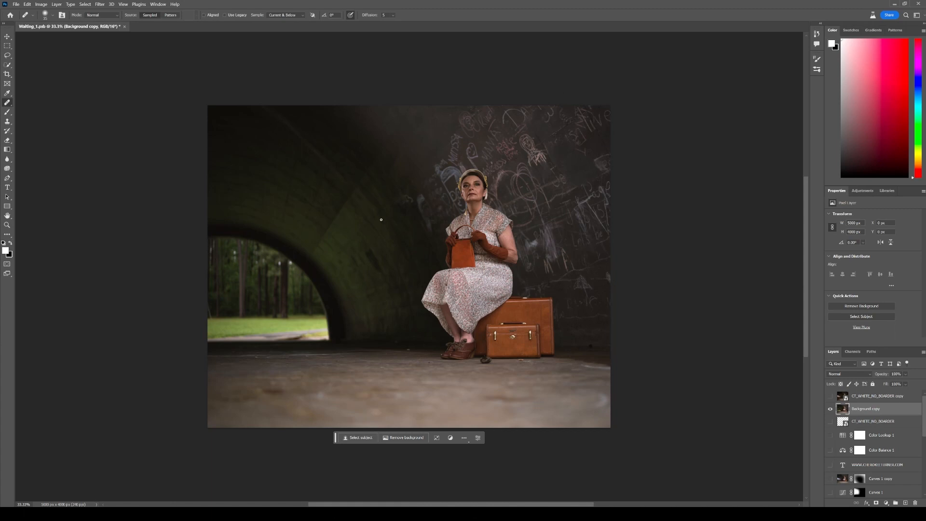
{"action": "mouse_move", "coordinate": [608, 219]}
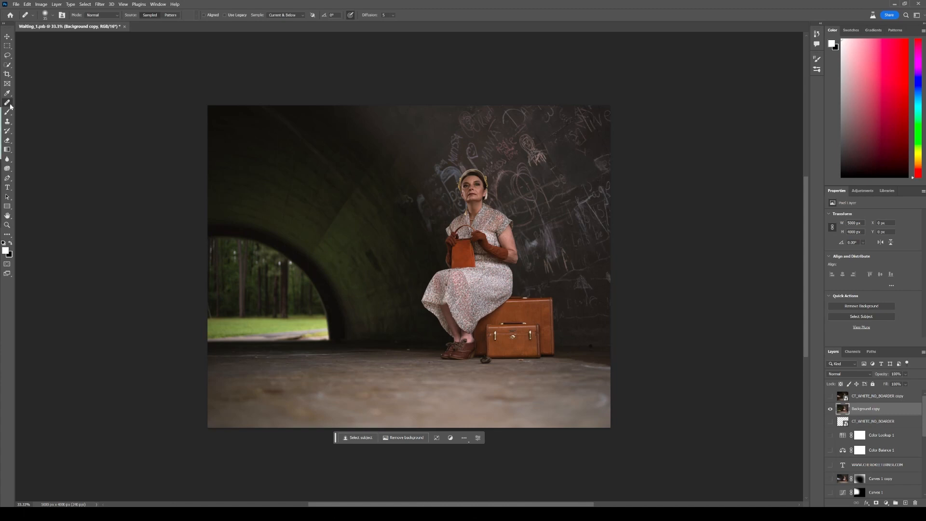
Step: Activate the Remove Tool from the healing tool group in the toolbar
{"action": "right_click", "coordinate": [7, 105]}
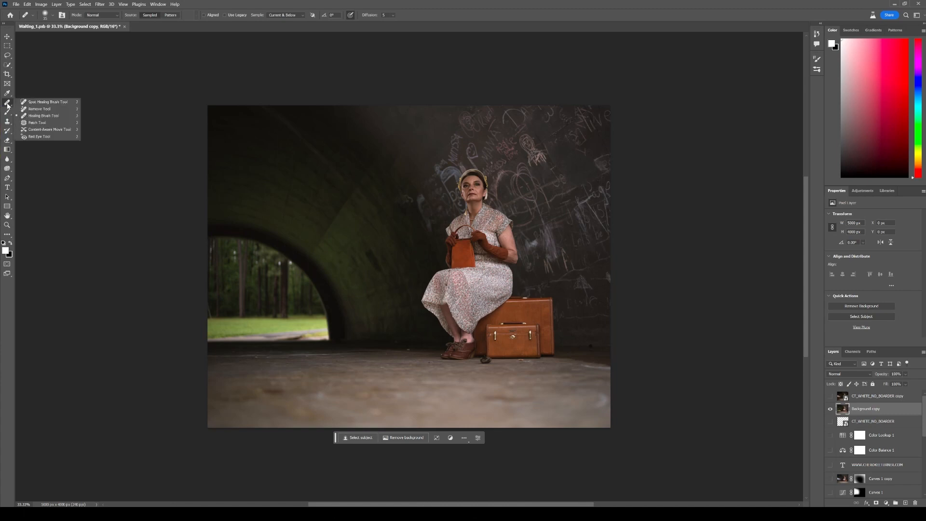
{"action": "mouse_move", "coordinate": [65, 109]}
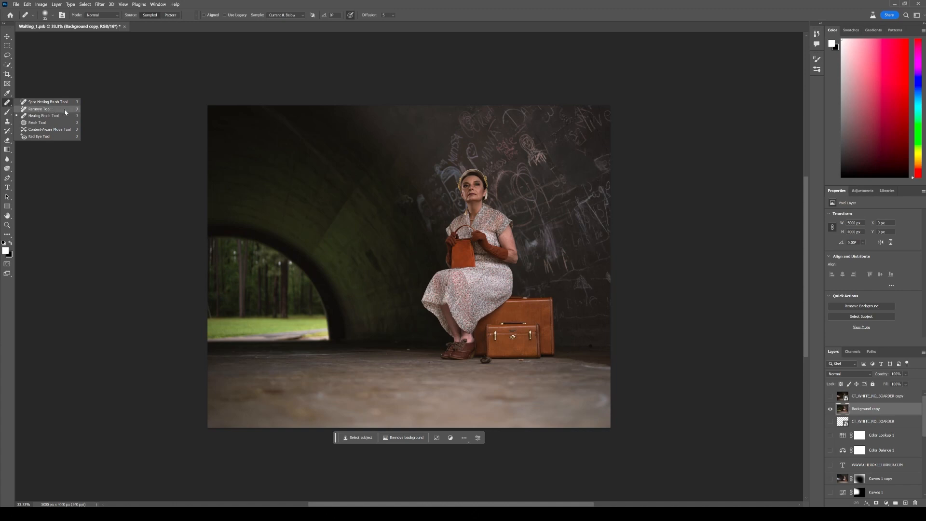
{"action": "mouse_move", "coordinate": [39, 109]}
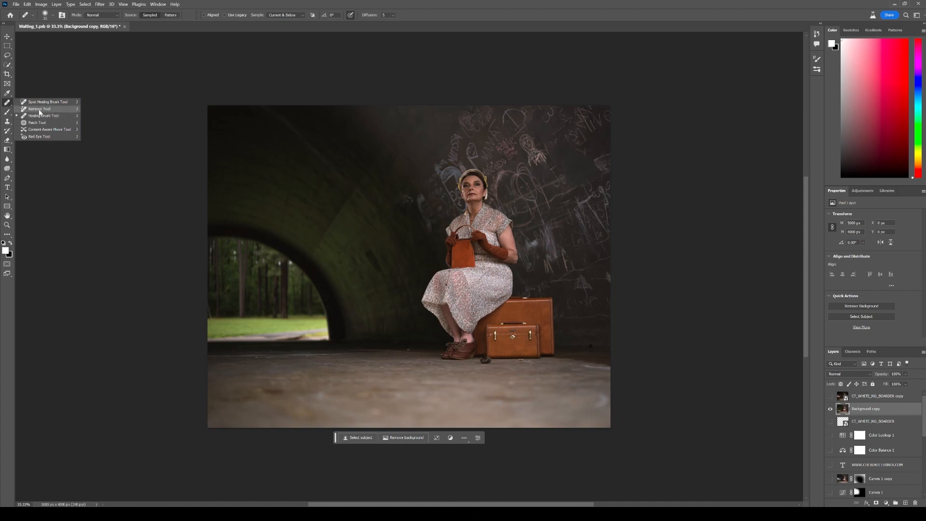
{"action": "left_click", "coordinate": [39, 109]}
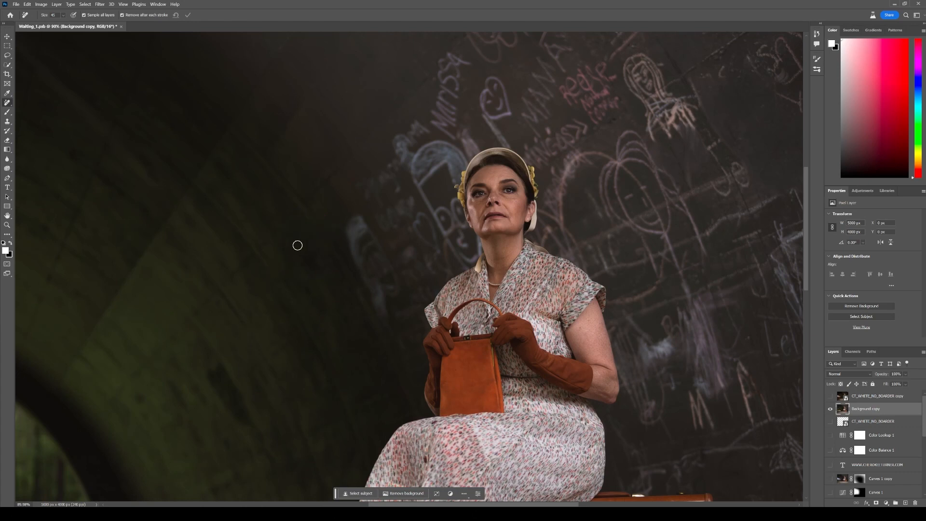
{"action": "mouse_move", "coordinate": [192, 341]}
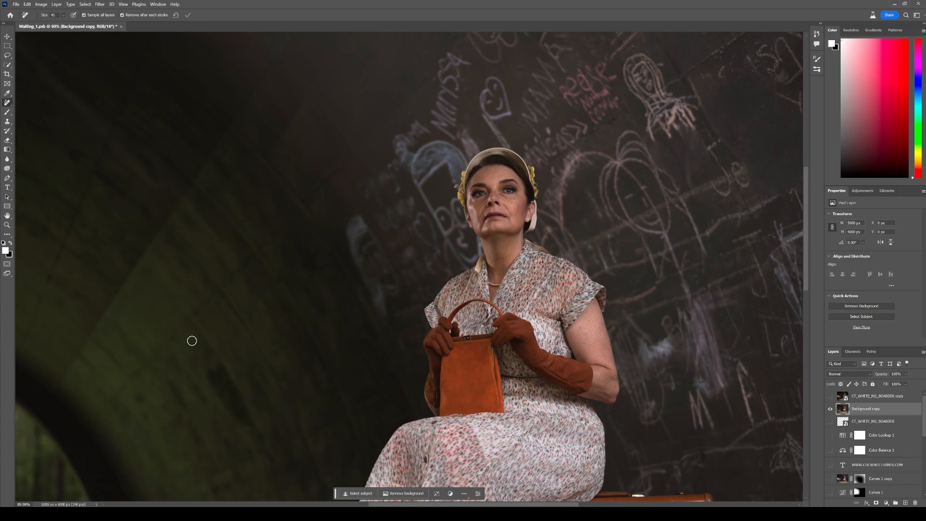
{"action": "mouse_move", "coordinate": [374, 221]}
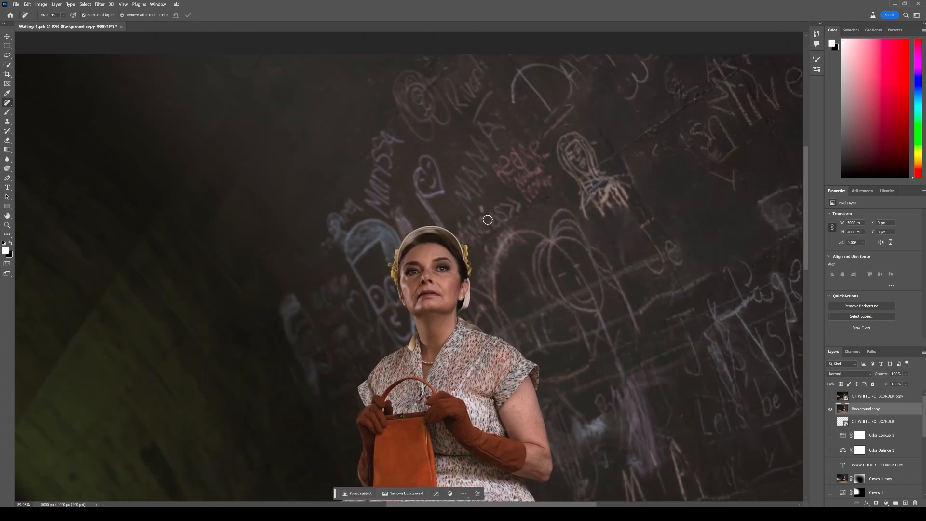
{"action": "mouse_move", "coordinate": [401, 143]}
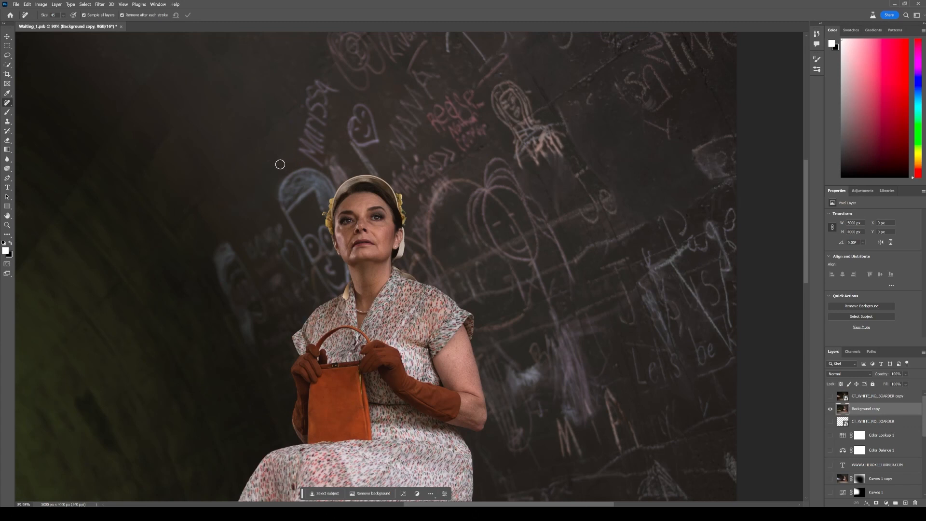
{"action": "mouse_move", "coordinate": [222, 180]}
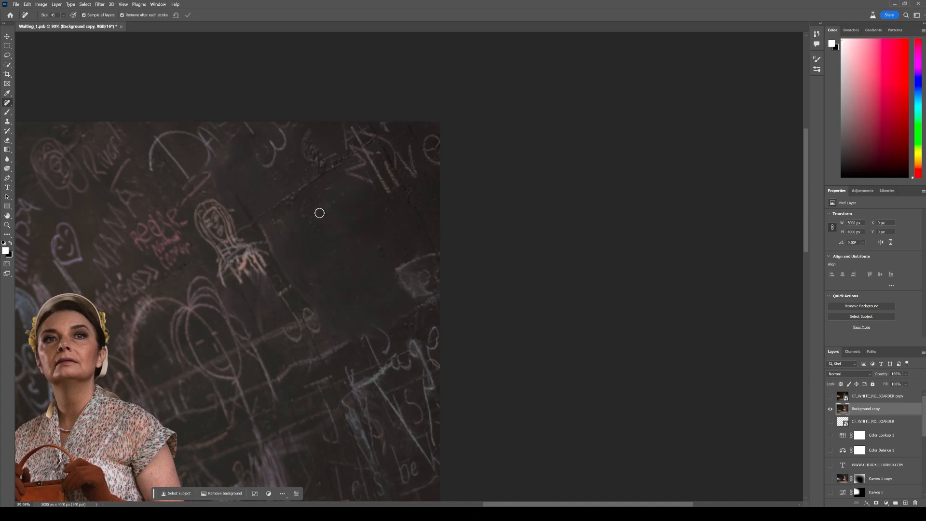
{"action": "mouse_move", "coordinate": [399, 264]}
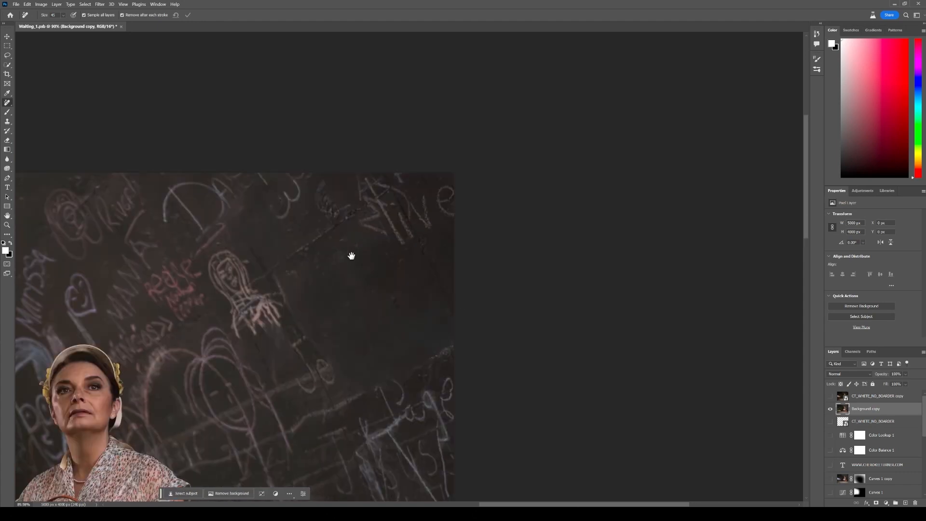
{"action": "mouse_move", "coordinate": [308, 246]}
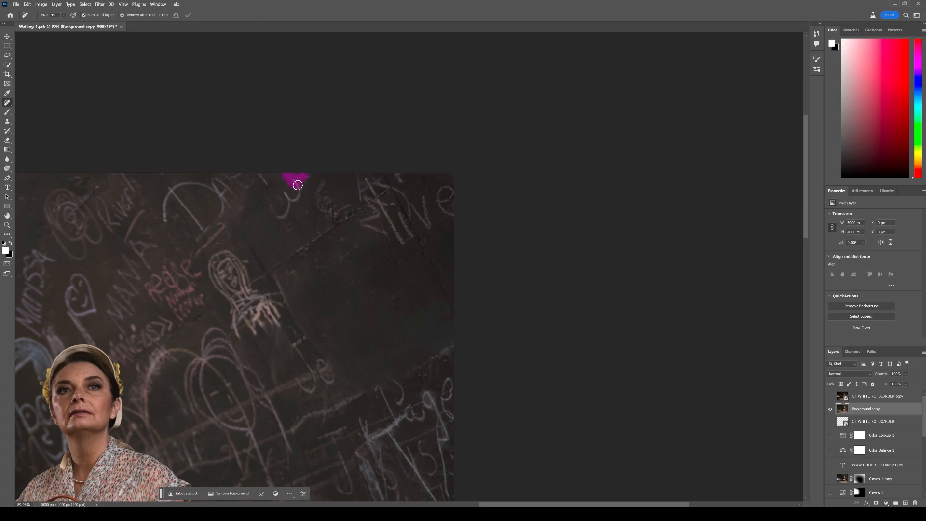
Step: Paint away the chalk scribble near the wall's top edge, undoing stray strokes
{"action": "left_click_drag", "start_coordinate": [298, 185], "coordinate": [281, 213]}
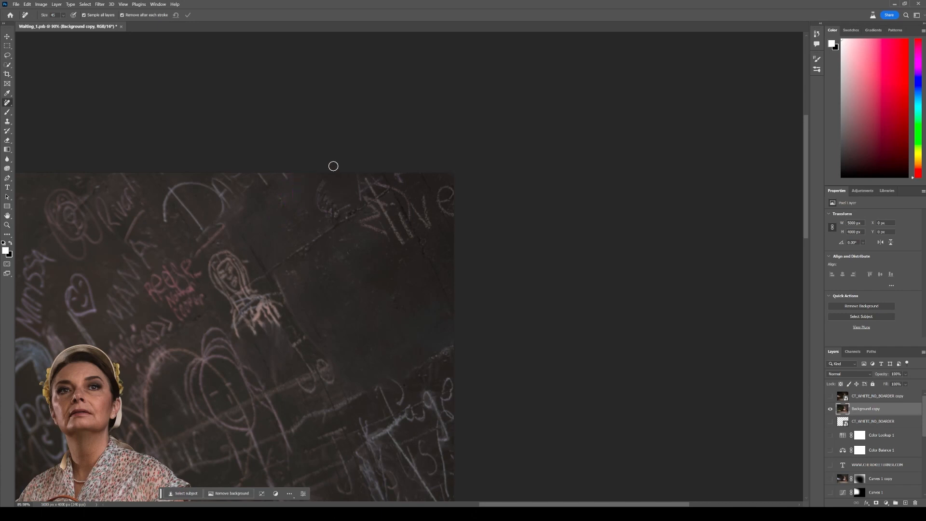
{"action": "mouse_move", "coordinate": [293, 182]}
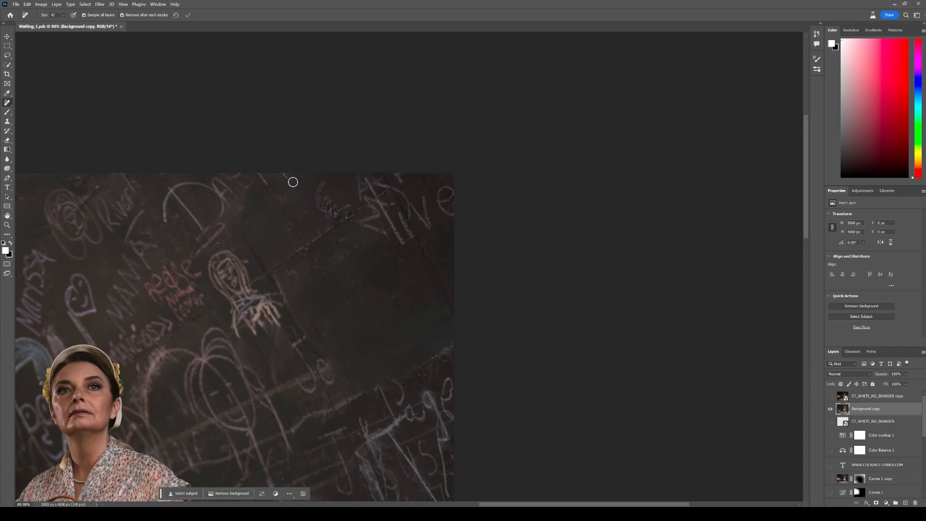
{"action": "mouse_move", "coordinate": [295, 177]}
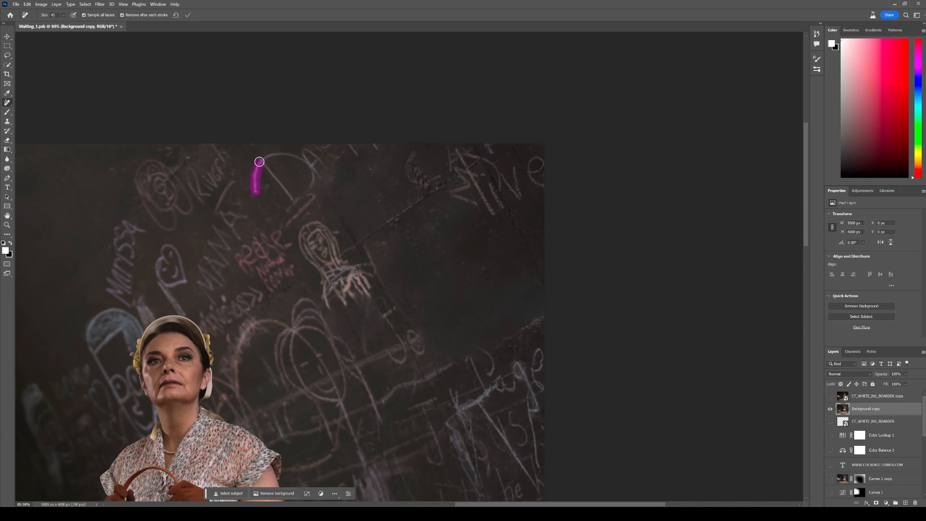
{"action": "key", "text": "ctrl+z"}
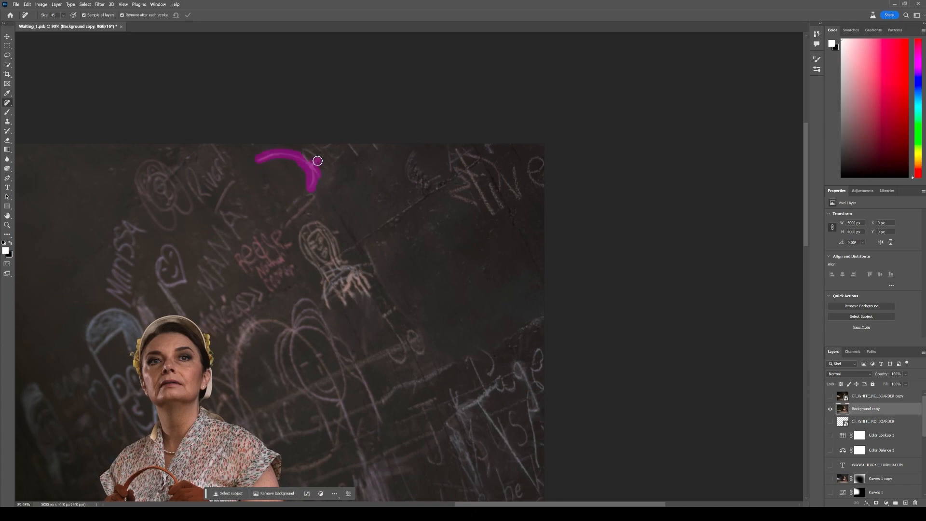
{"action": "key", "text": "ctrl+z"}
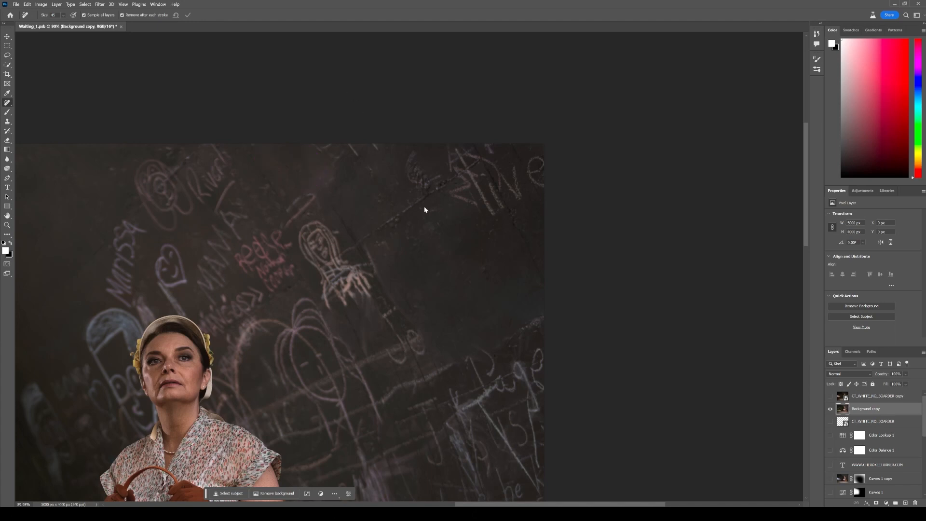
{"action": "mouse_move", "coordinate": [498, 202]}
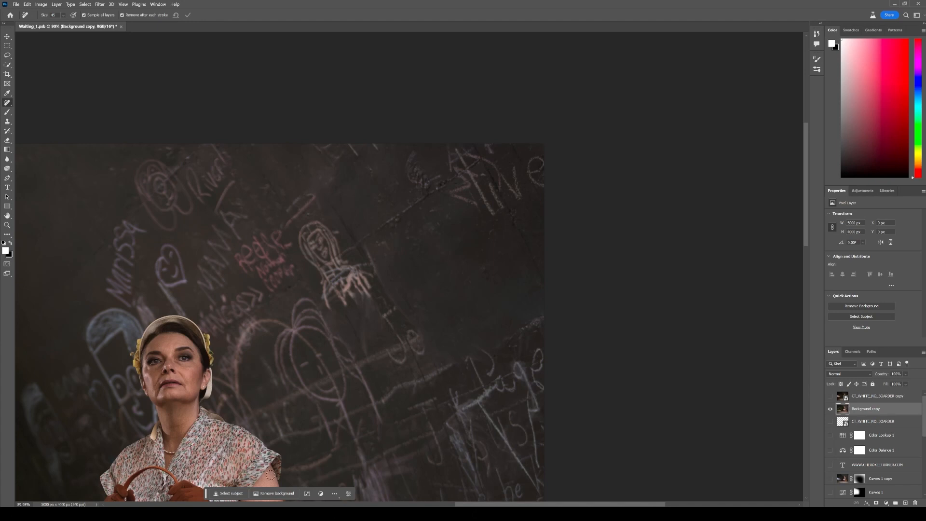
{"action": "mouse_move", "coordinate": [525, 286]}
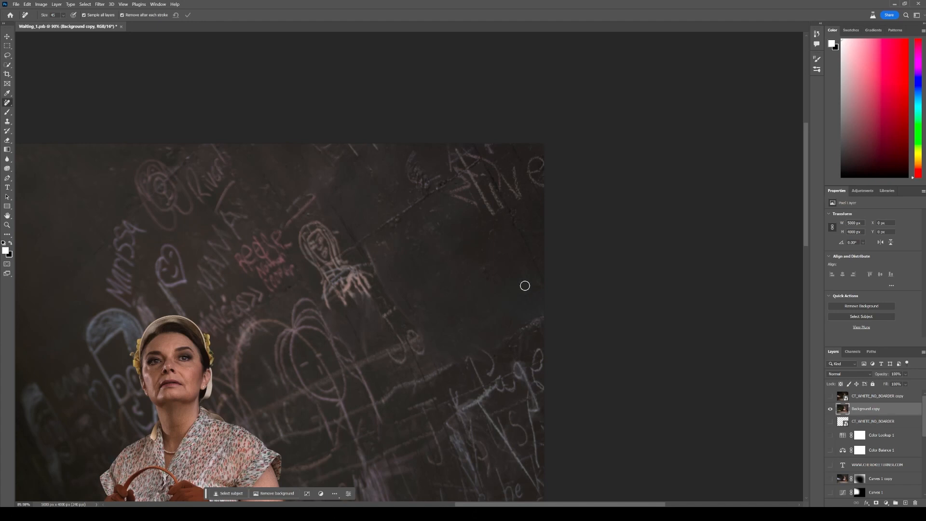
{"action": "mouse_move", "coordinate": [420, 225]}
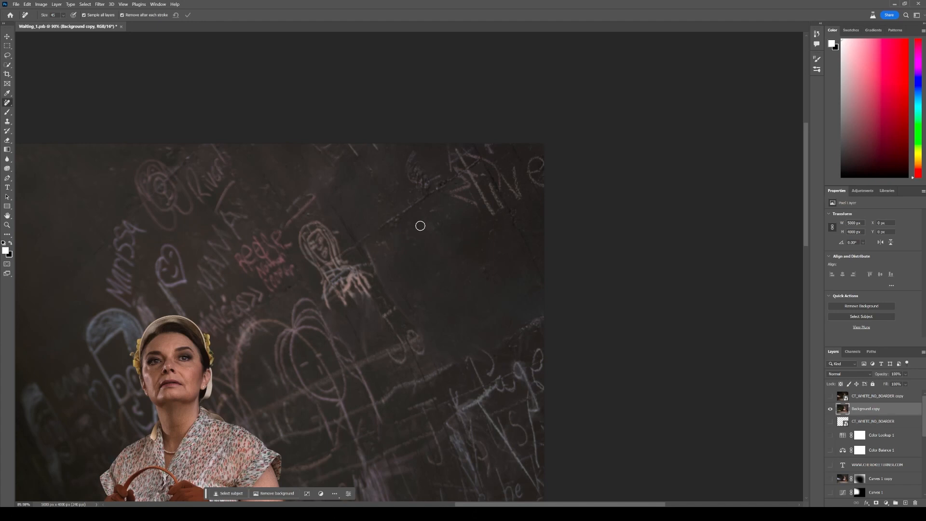
{"action": "mouse_move", "coordinate": [456, 306]}
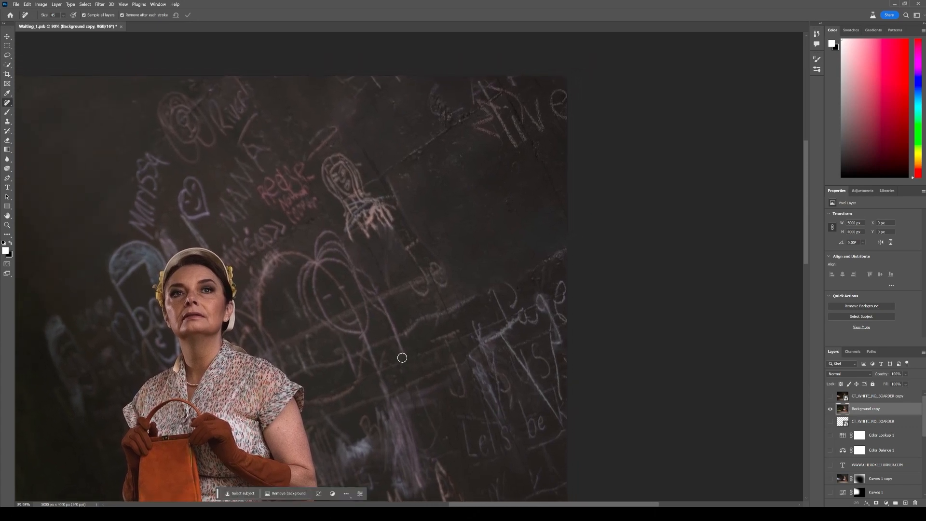
{"action": "mouse_move", "coordinate": [401, 353]}
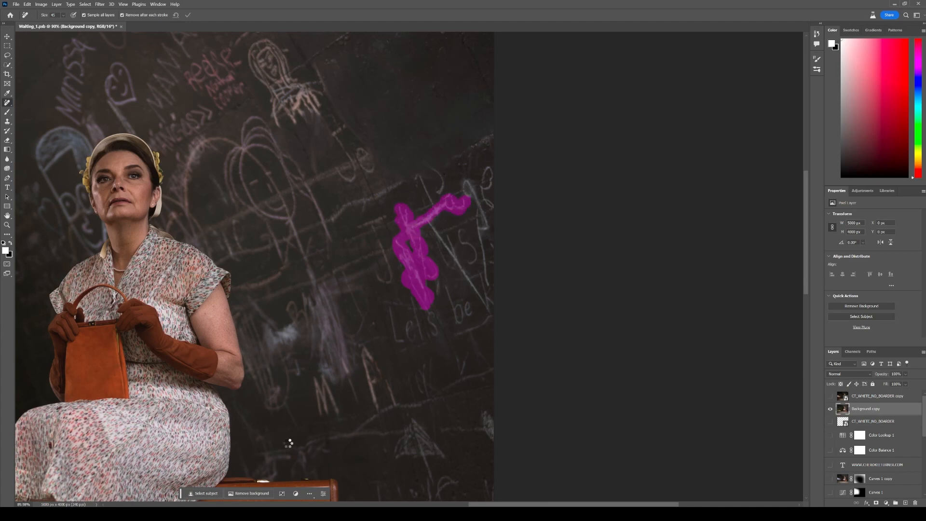
Step: Remove the tall chalk letter on the wall to the woman's right
{"action": "left_click", "coordinate": [252, 493]}
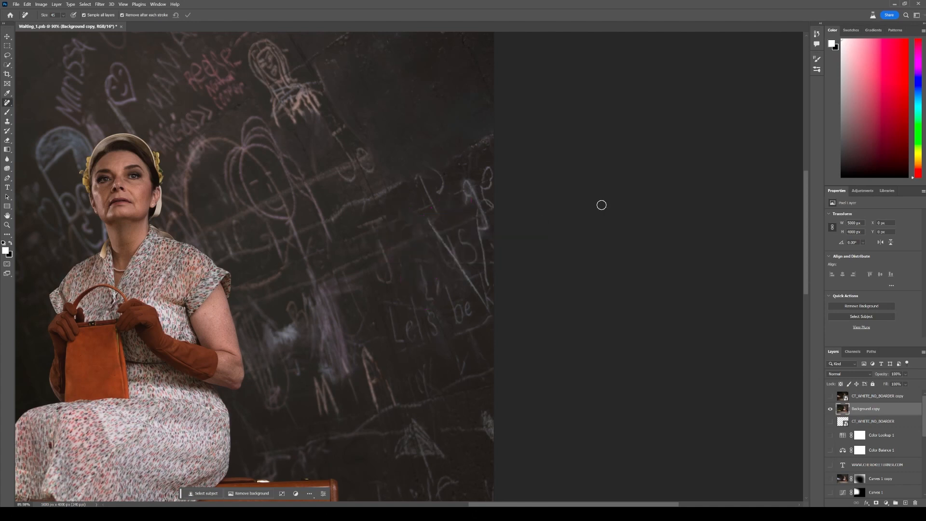
{"action": "mouse_move", "coordinate": [407, 204]}
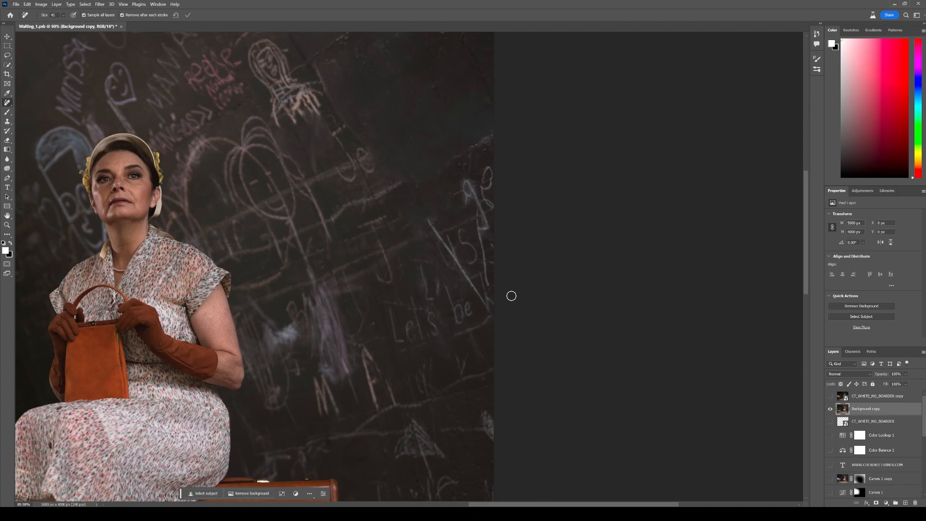
{"action": "mouse_move", "coordinate": [419, 222]}
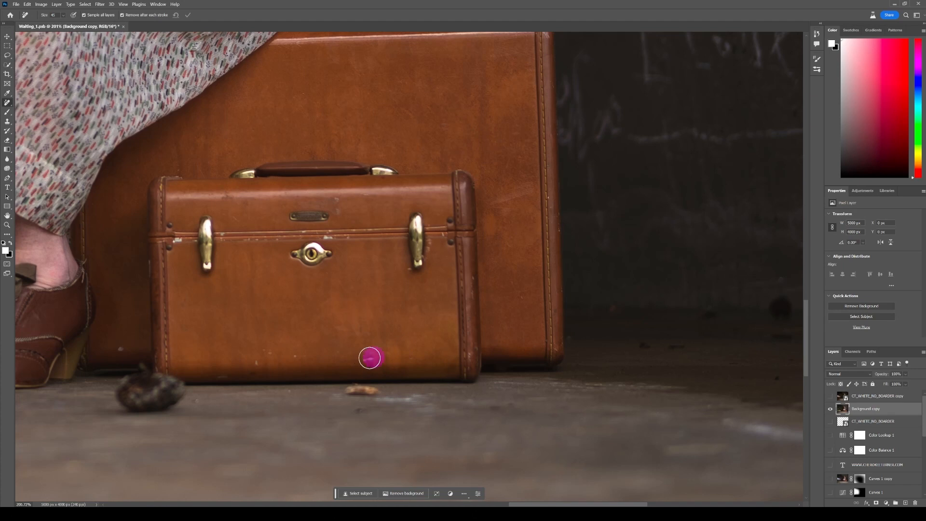
{"action": "mouse_move", "coordinate": [259, 365]}
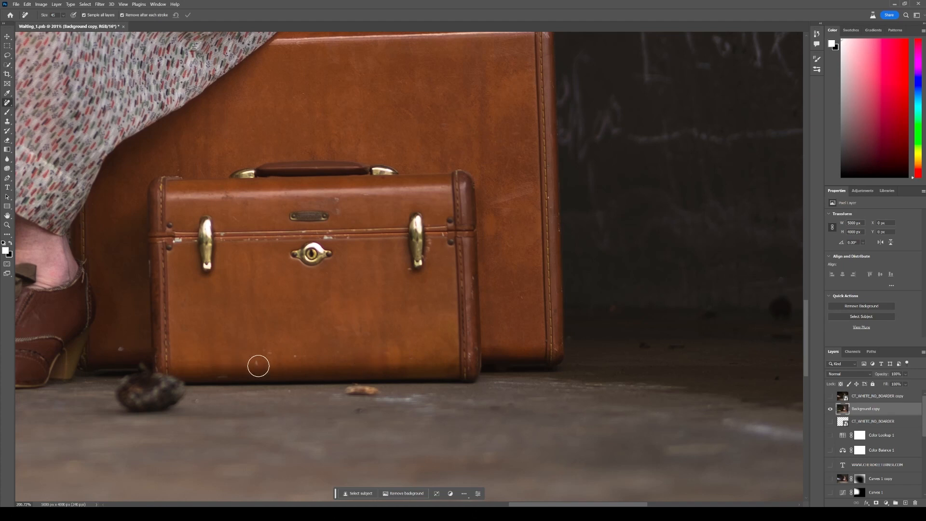
Step: Dab away the small blemish near the bottom edge of the smaller suitcase
{"action": "left_click", "coordinate": [264, 351]}
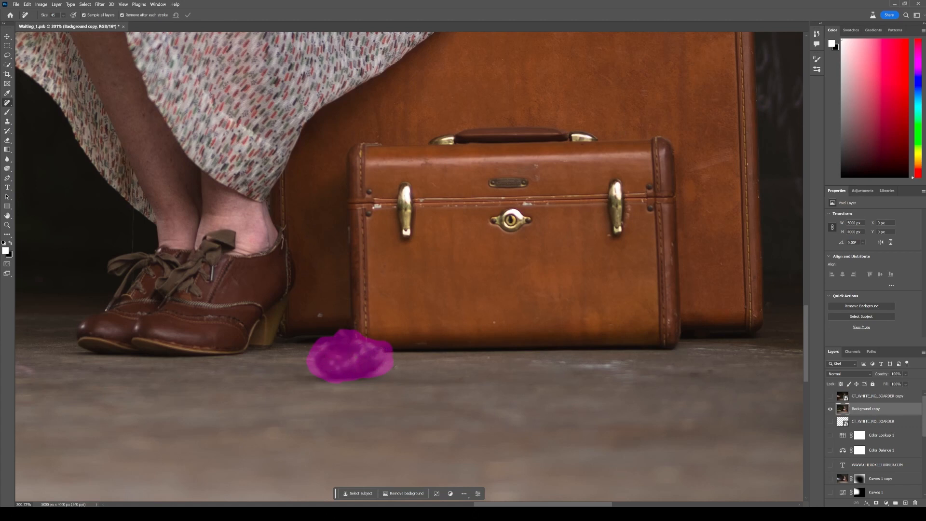
Step: Erase the dark debris clump on the floor in front of the small suitcase
{"action": "left_click", "coordinate": [357, 345]}
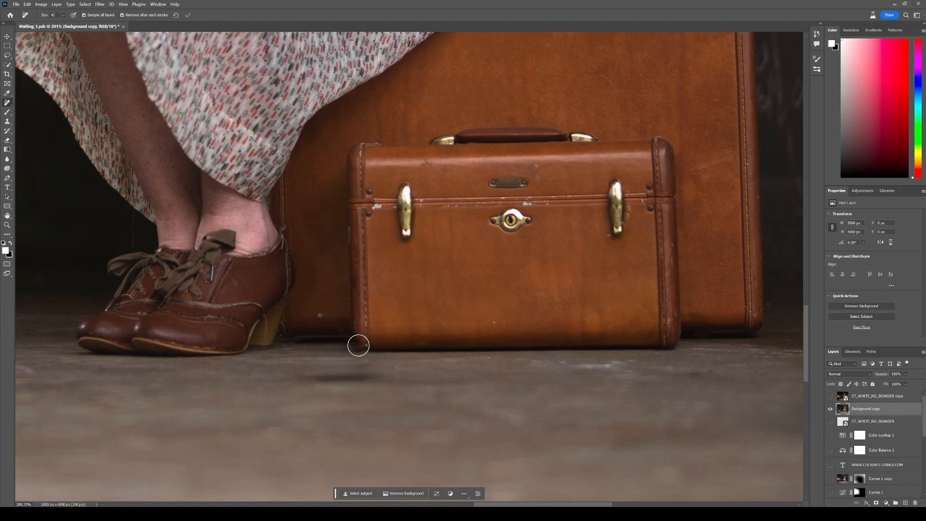
{"action": "mouse_move", "coordinate": [426, 341]}
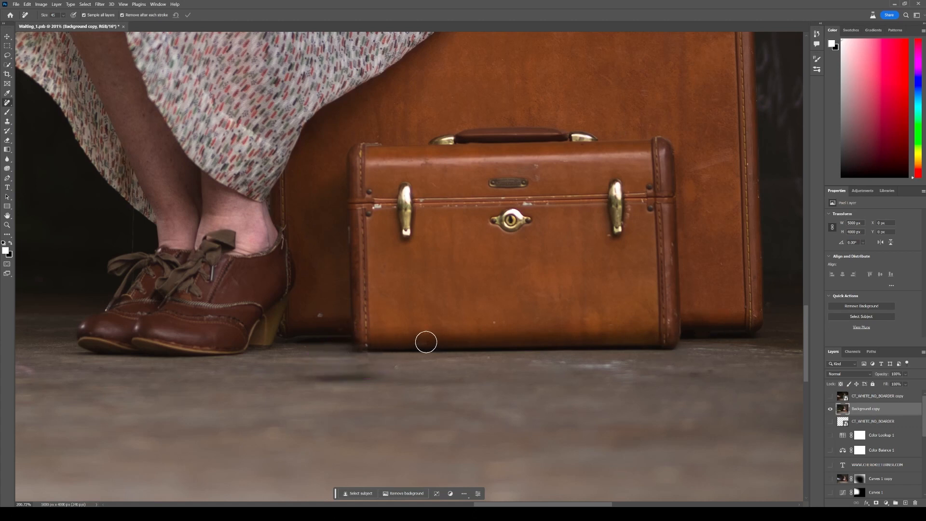
{"action": "mouse_move", "coordinate": [370, 363]}
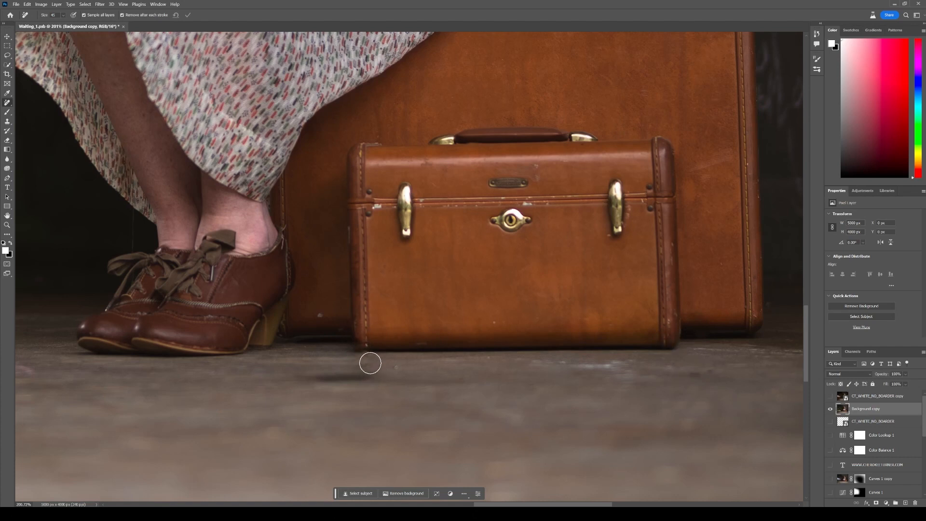
{"action": "mouse_move", "coordinate": [356, 354]}
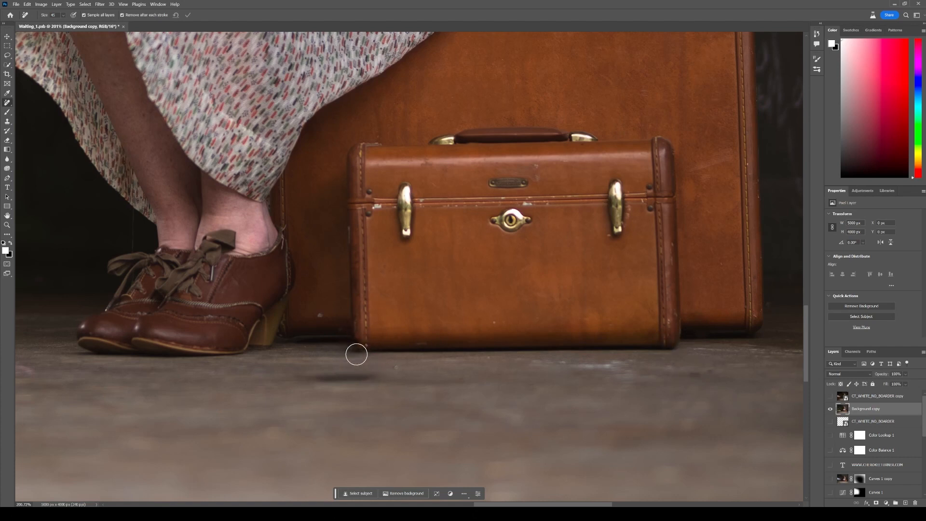
{"action": "mouse_move", "coordinate": [312, 182]}
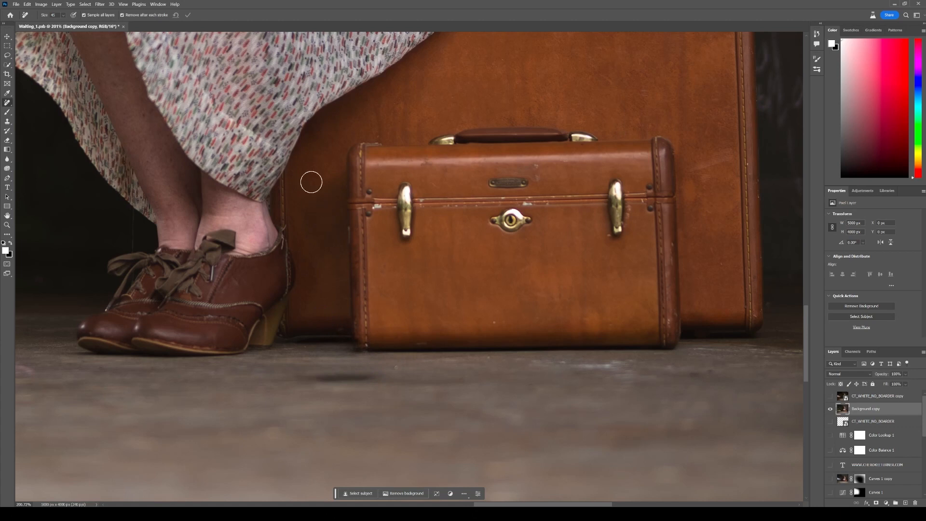
{"action": "mouse_move", "coordinate": [301, 390]}
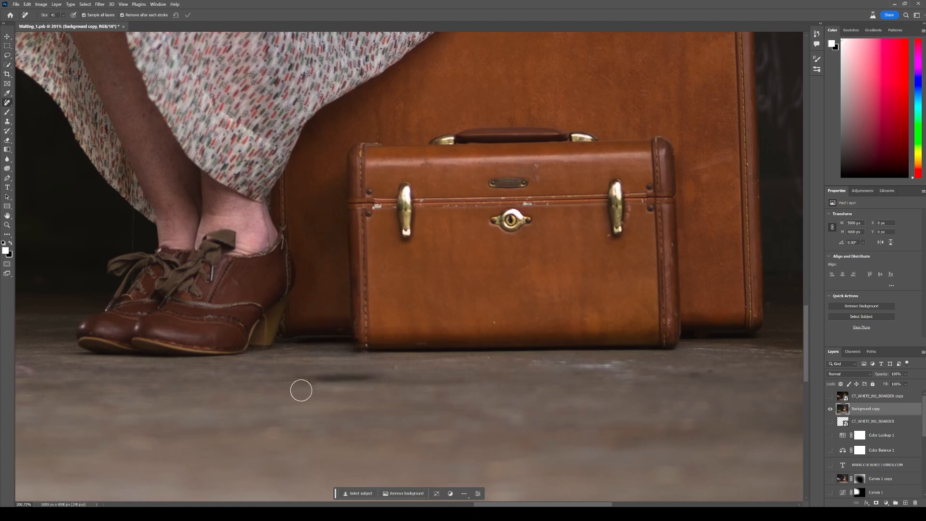
{"action": "mouse_move", "coordinate": [340, 324]}
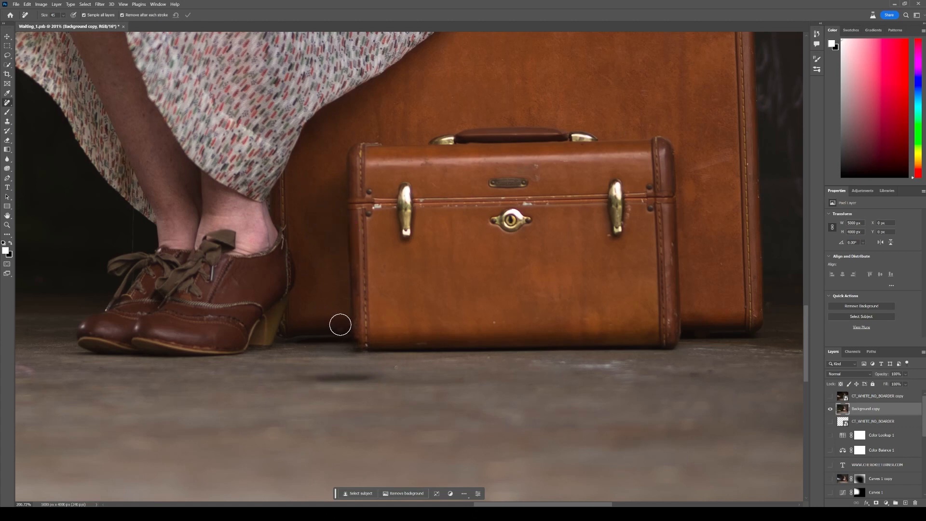
{"action": "mouse_move", "coordinate": [159, 275]}
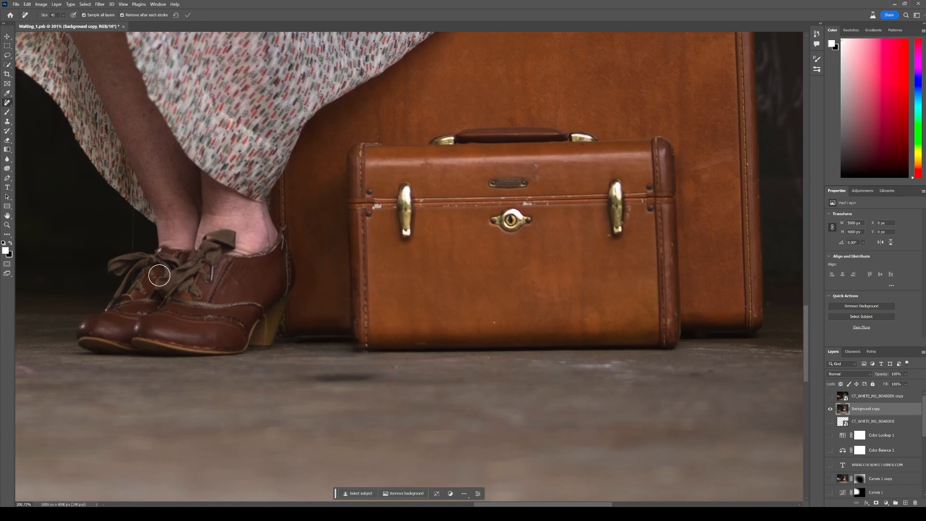
{"action": "mouse_move", "coordinate": [504, 185]}
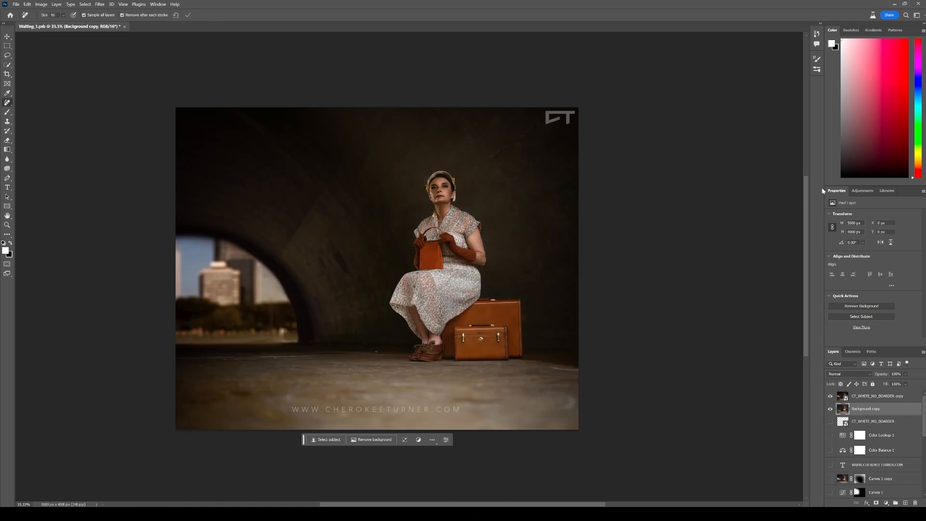
{"action": "mouse_move", "coordinate": [470, 146]}
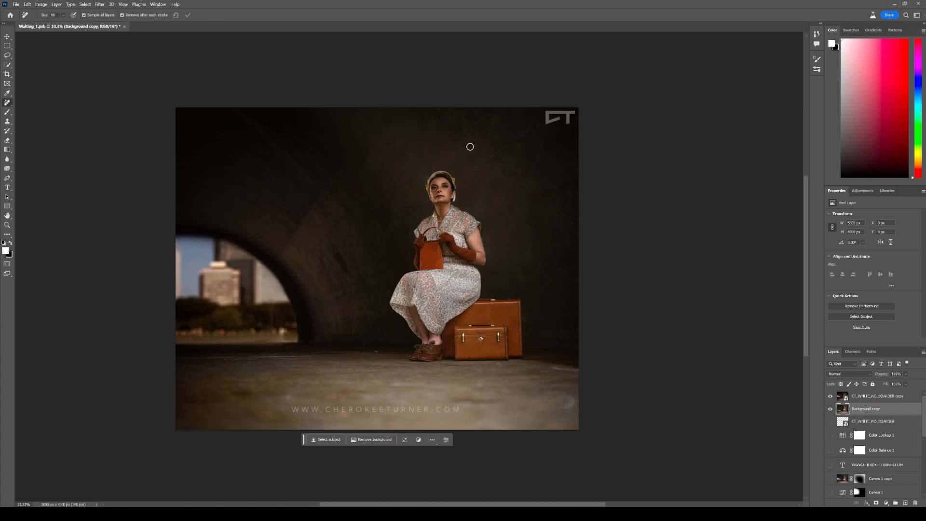
{"action": "mouse_move", "coordinate": [415, 185]}
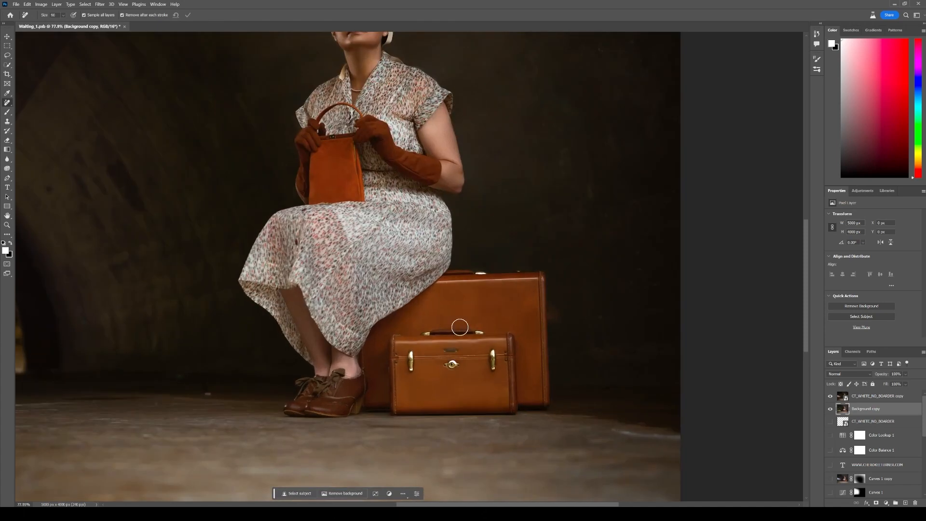
{"action": "mouse_move", "coordinate": [407, 319]}
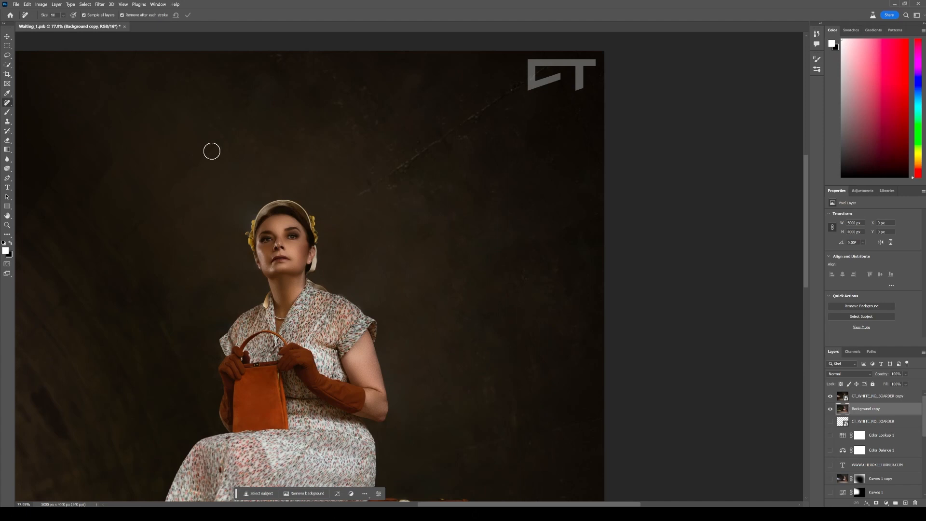
{"action": "mouse_move", "coordinate": [447, 294]}
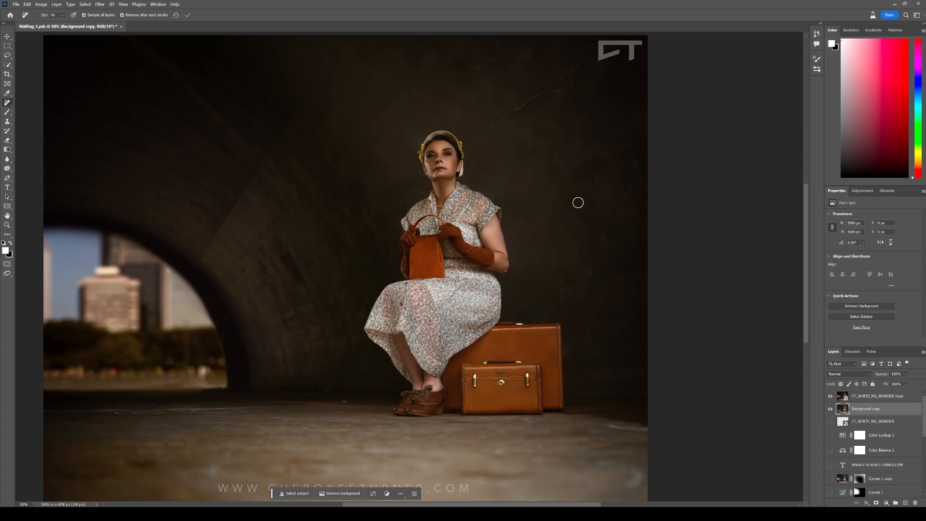
{"action": "mouse_move", "coordinate": [374, 152]}
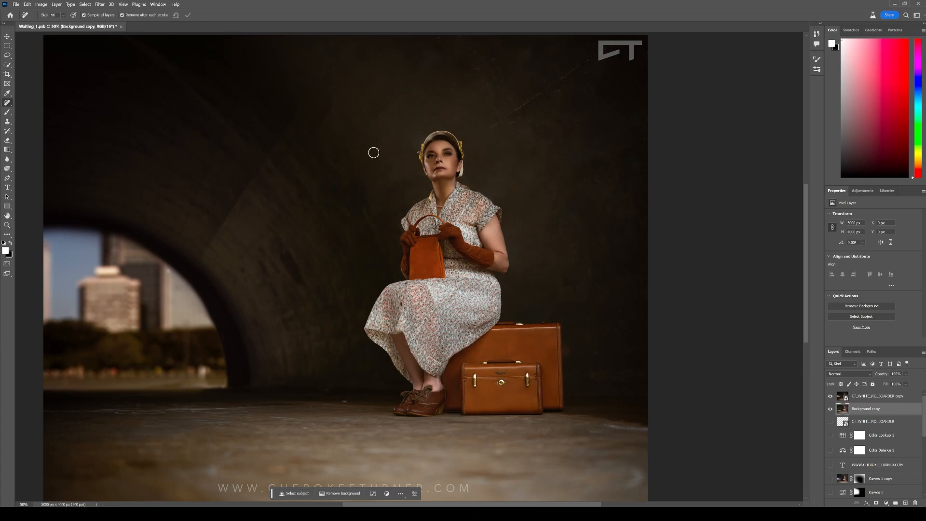
{"action": "mouse_move", "coordinate": [527, 237]}
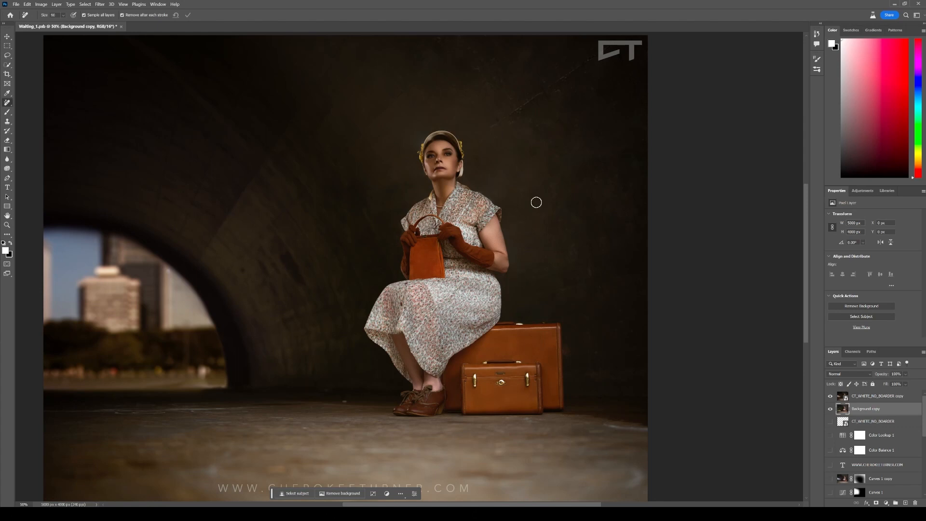
{"action": "mouse_move", "coordinate": [540, 327]}
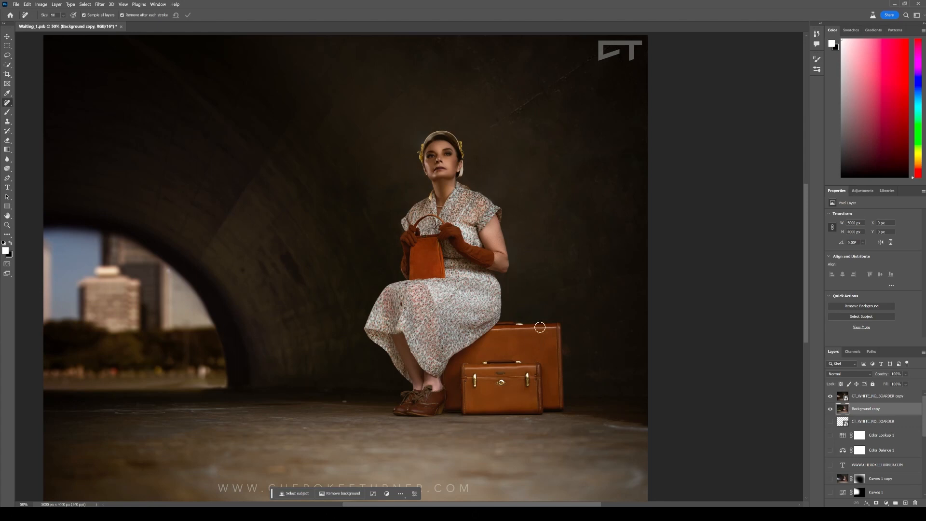
{"action": "mouse_move", "coordinate": [393, 335]}
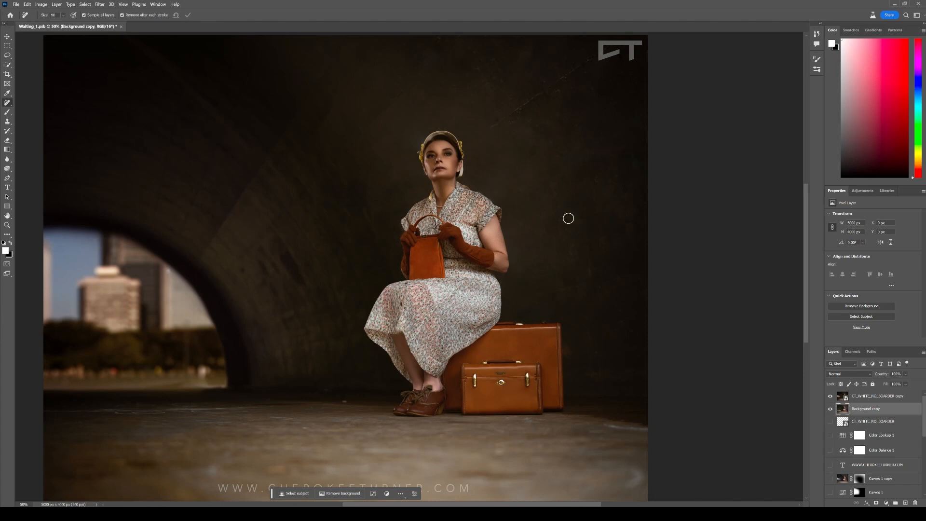
{"action": "mouse_move", "coordinate": [302, 378]}
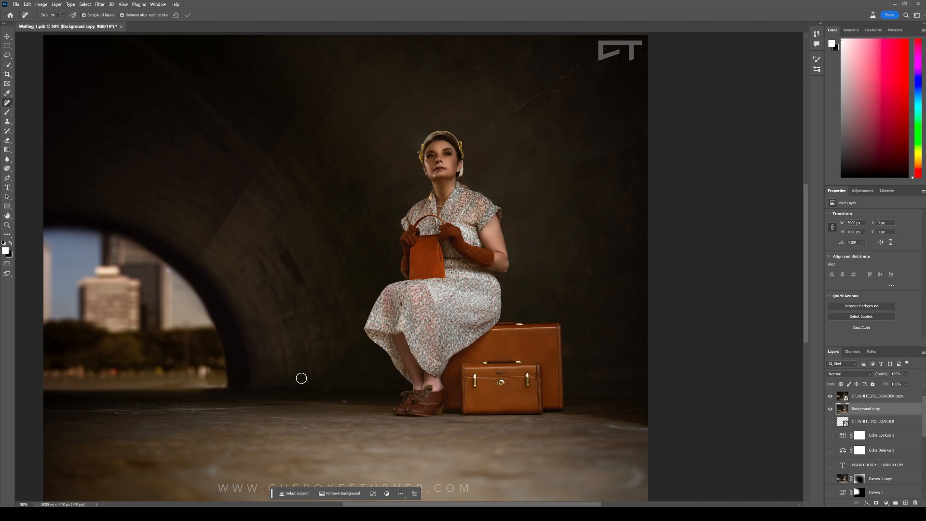